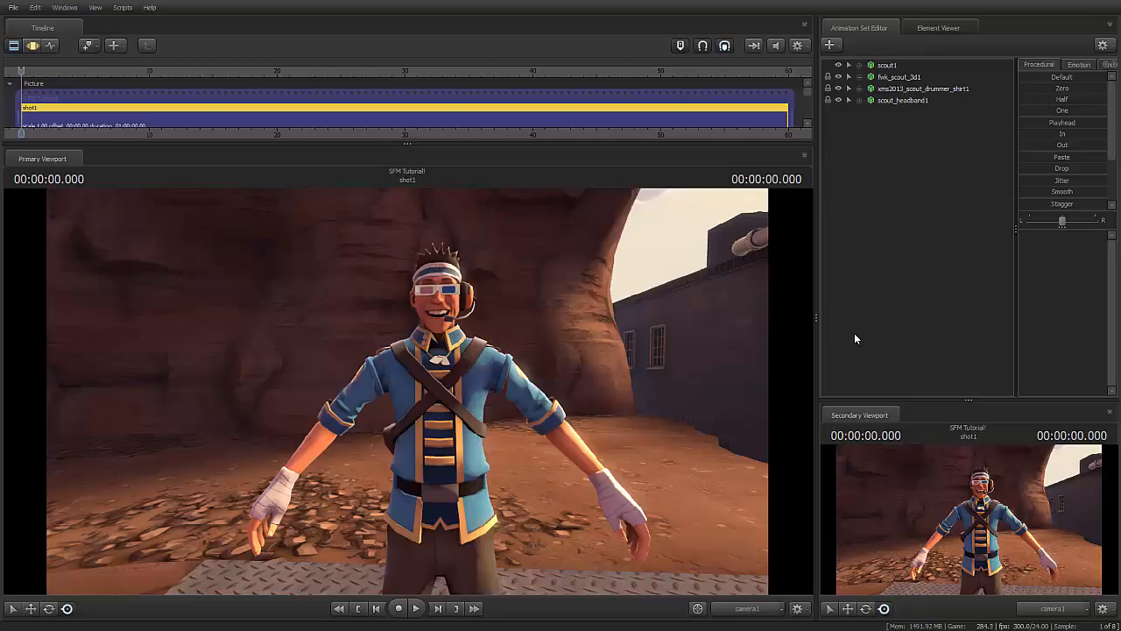
mouse_move(624, 389)
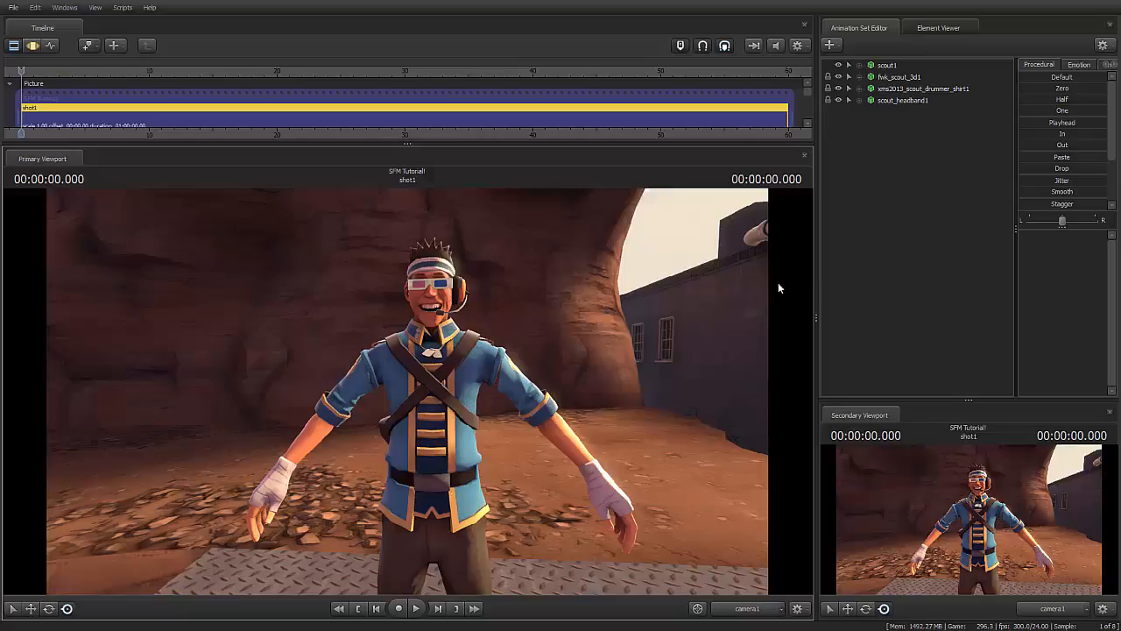
mouse_move(801, 305)
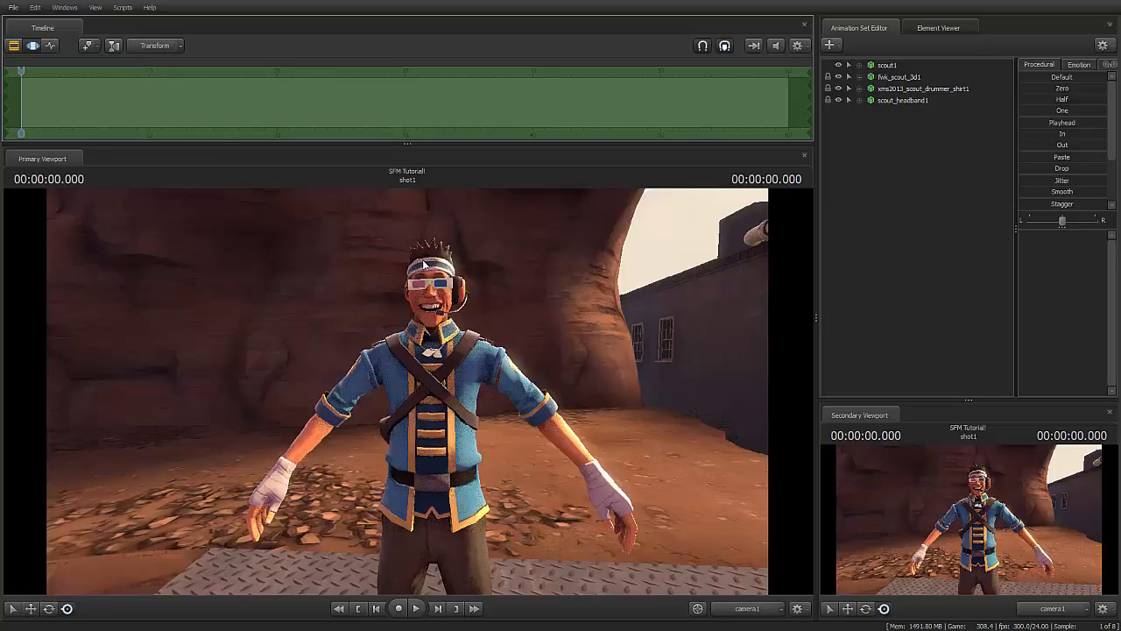
mouse_move(666, 328)
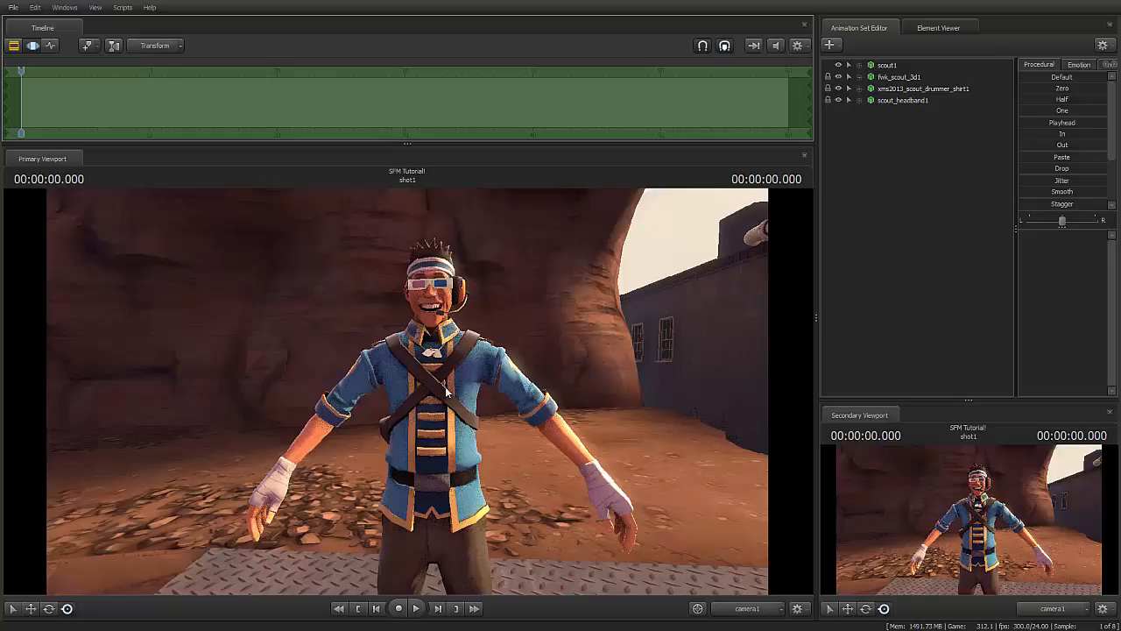
mouse_move(368, 305)
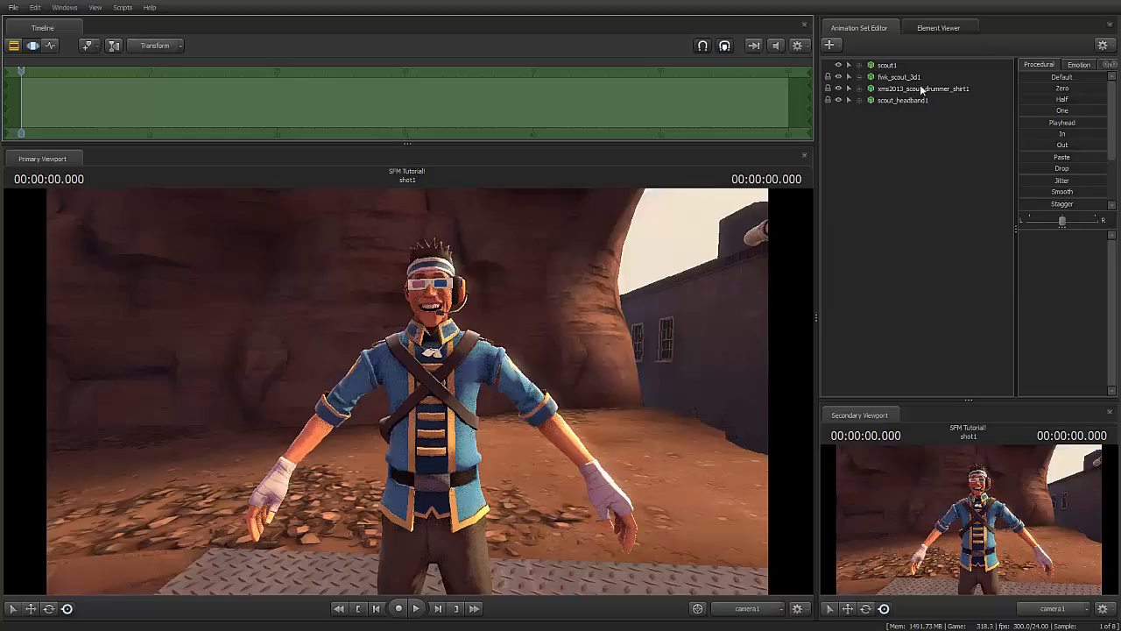
Step: Add override materials to the drummer shirt animation set and show it in the Element Viewer
left_click(907, 88)
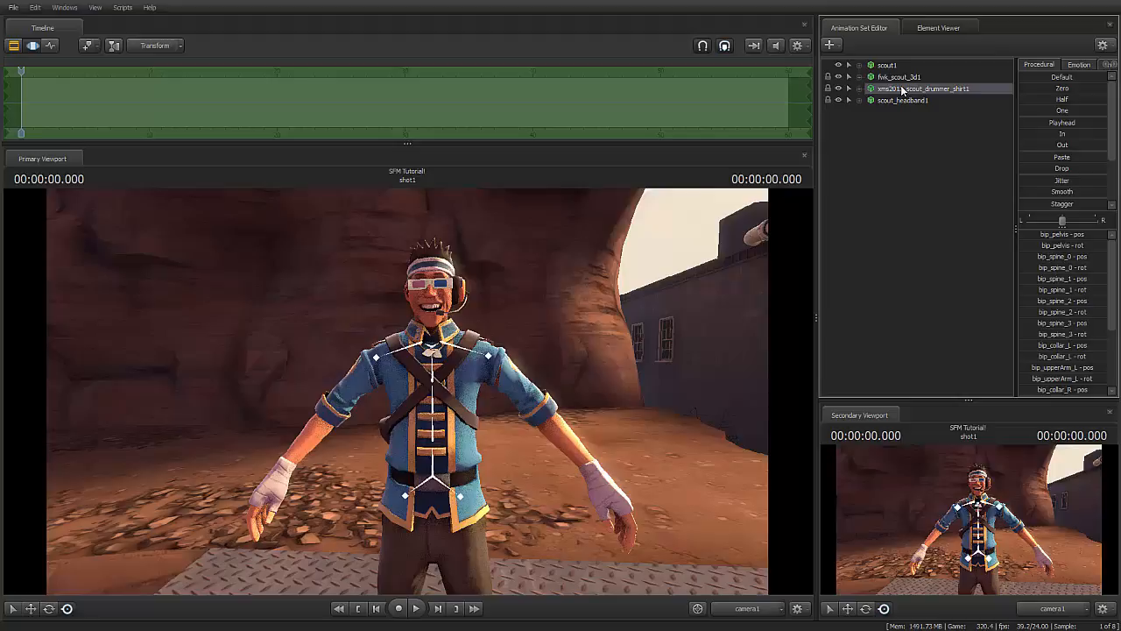
right_click(902, 88)
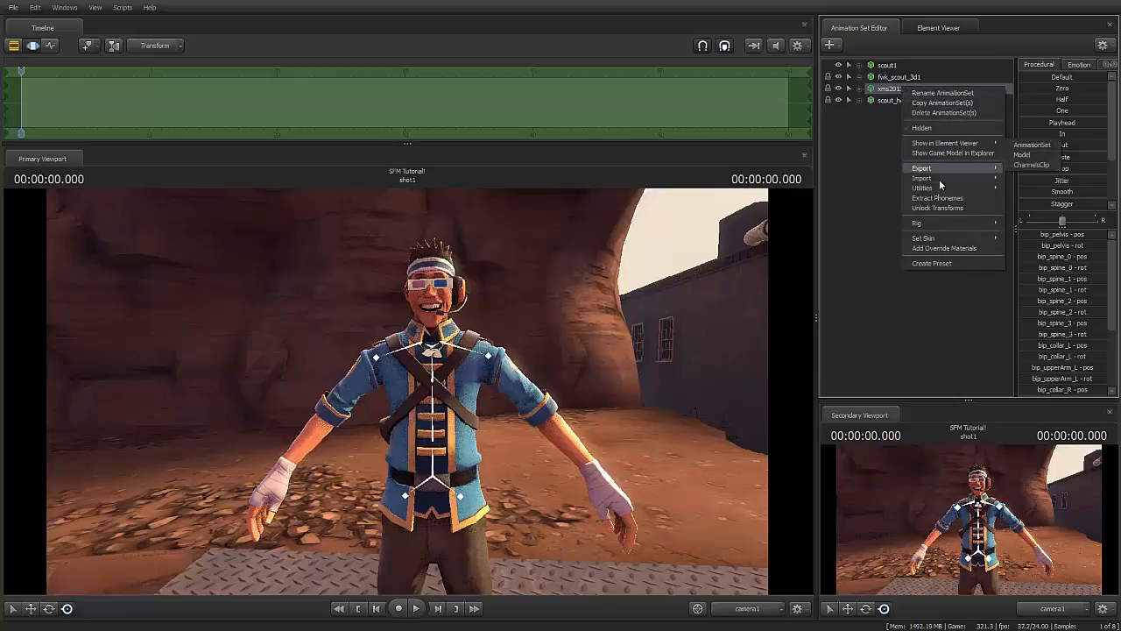
mouse_move(945, 249)
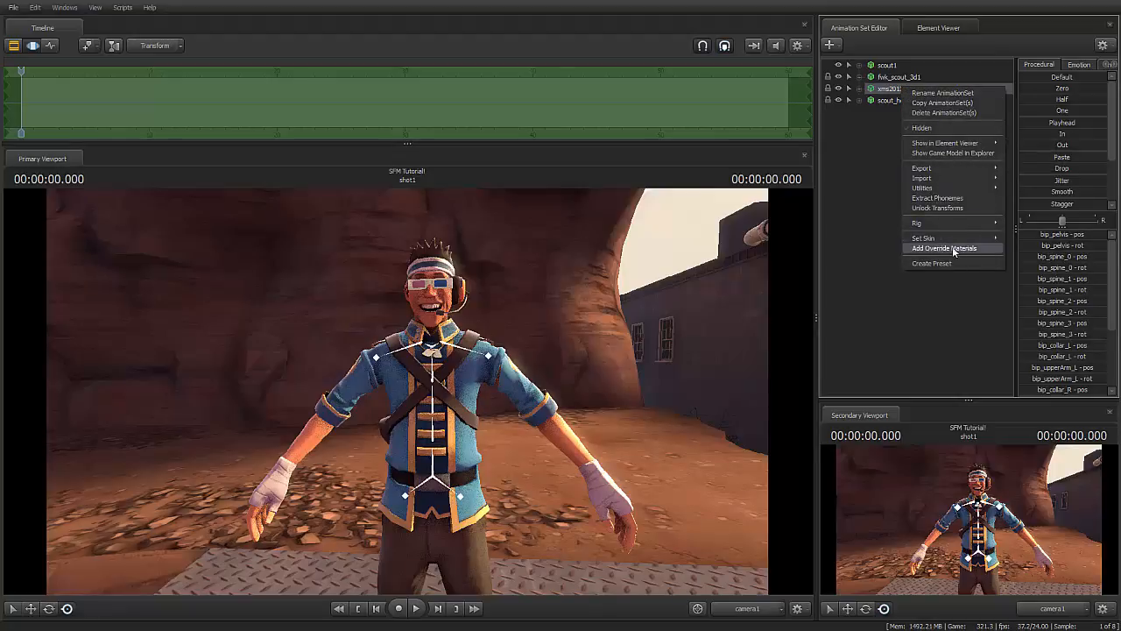
mouse_move(931, 253)
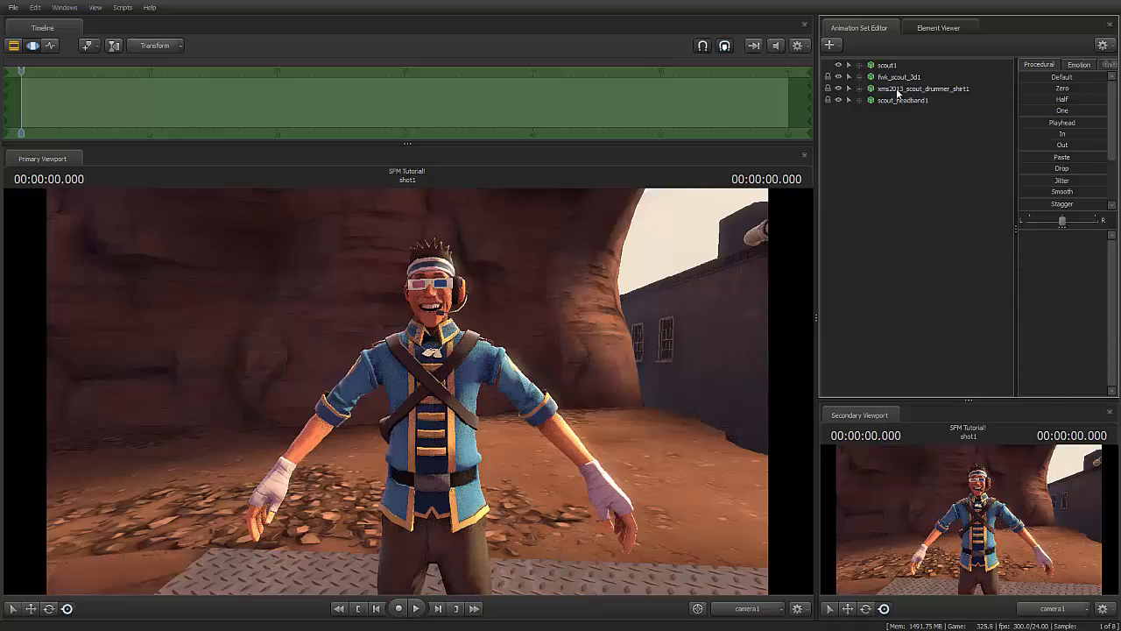
right_click(897, 88)
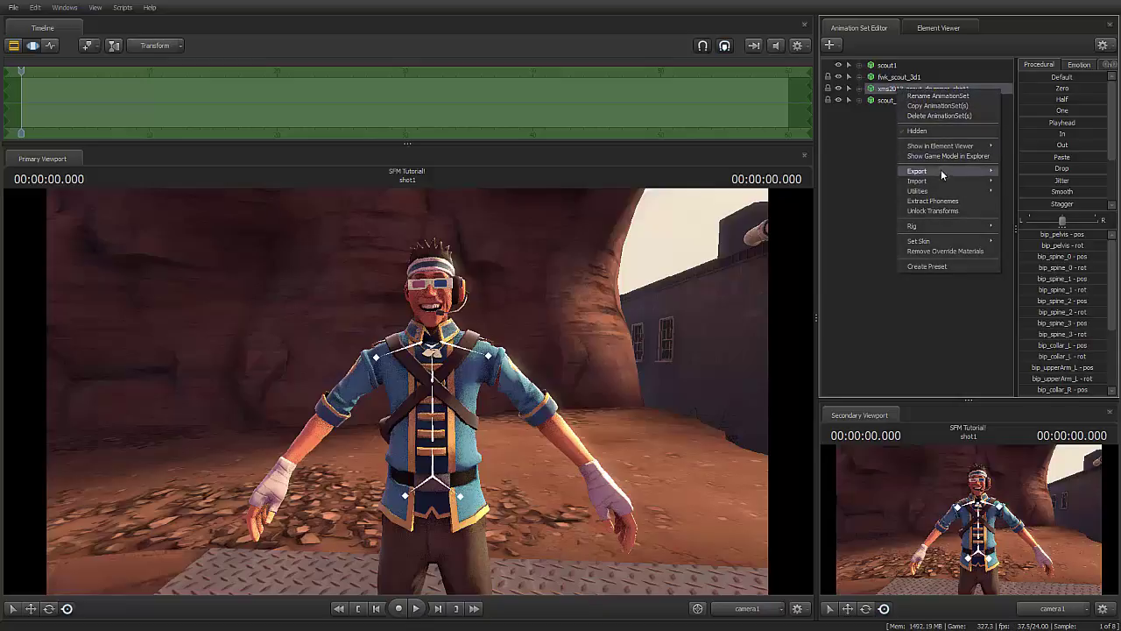
mouse_move(943, 146)
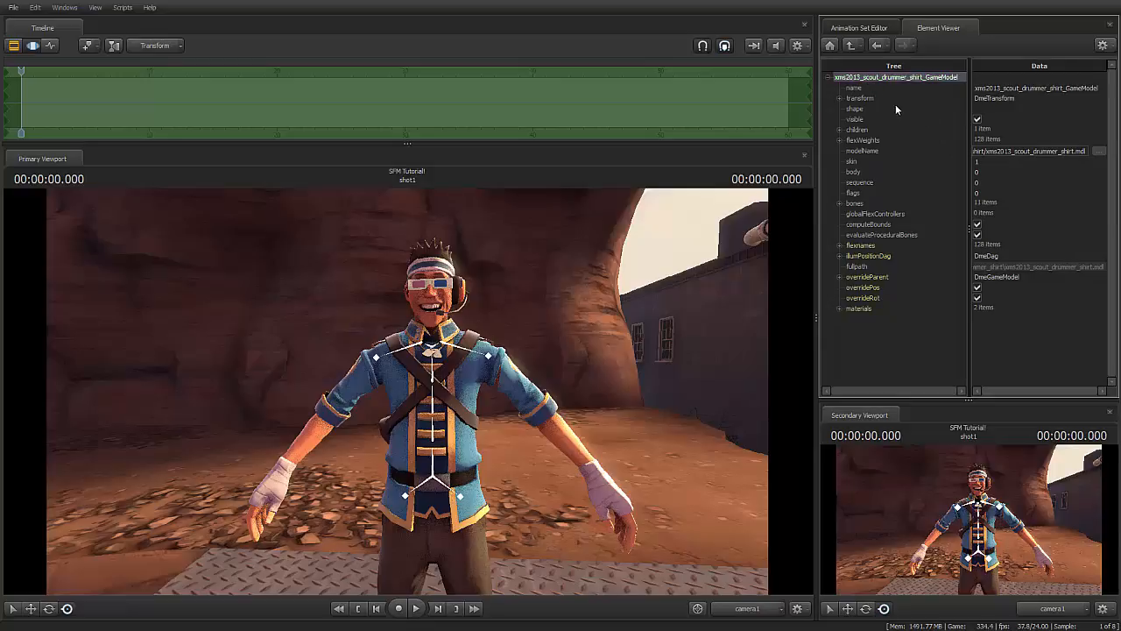
Step: Expand the shirt's materials to the second override material and start editing its $colortint_base
left_click(858, 308)
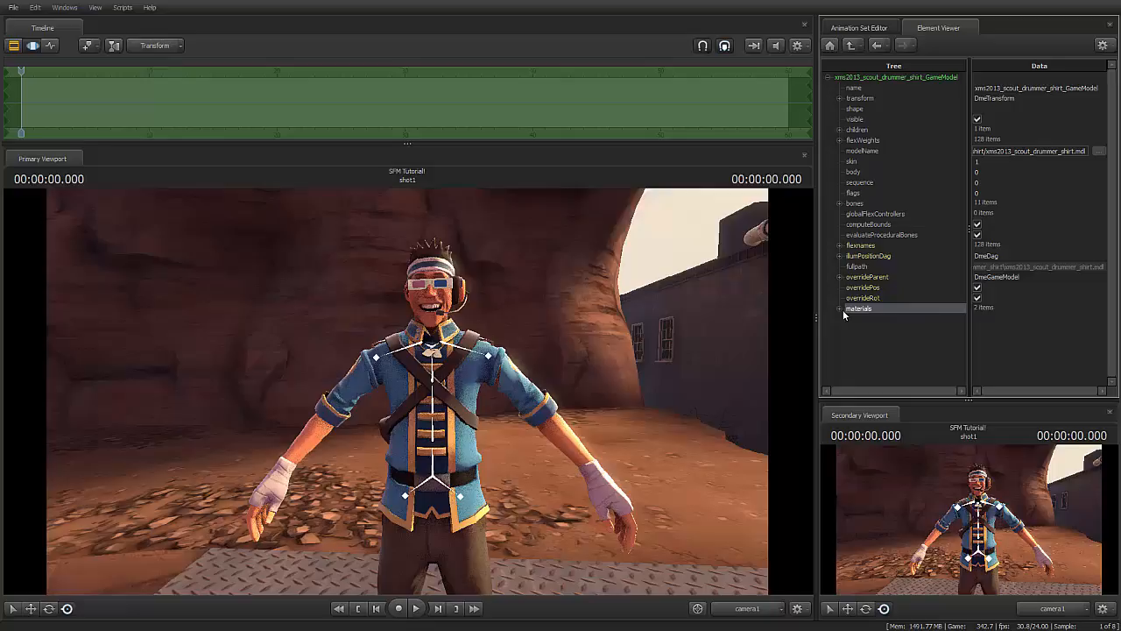
left_click(841, 309)
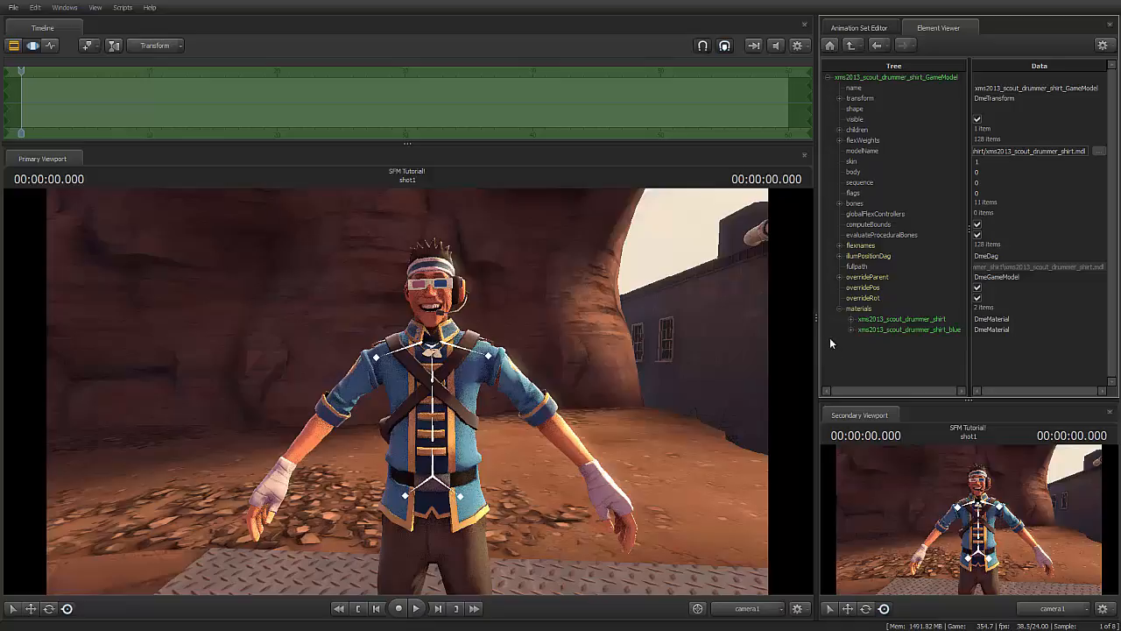
mouse_move(851, 335)
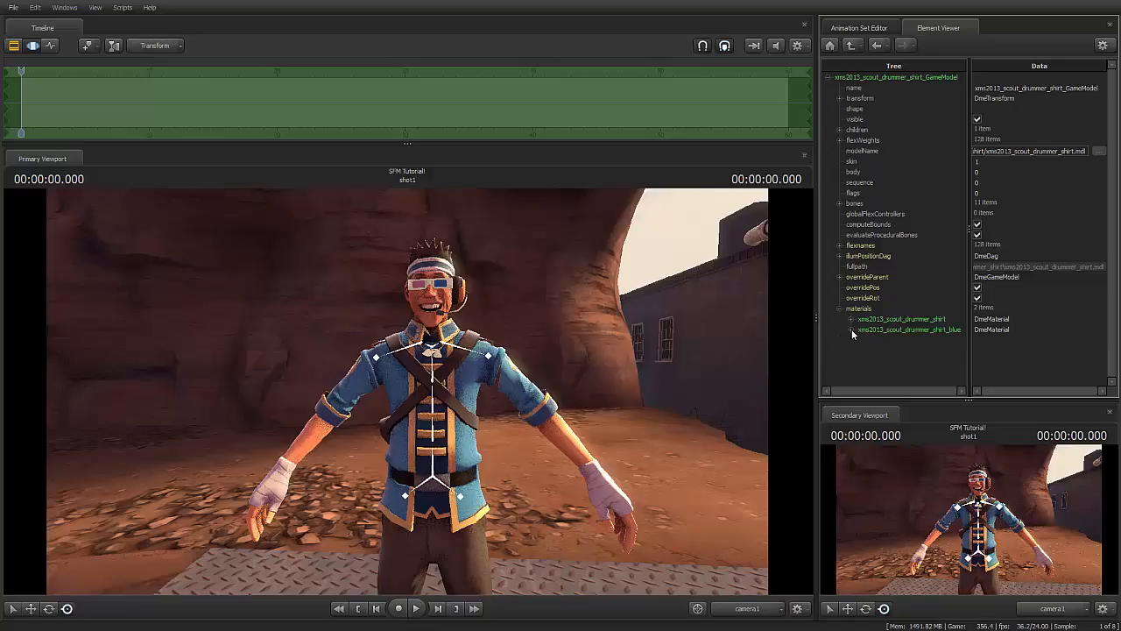
left_click(848, 330)
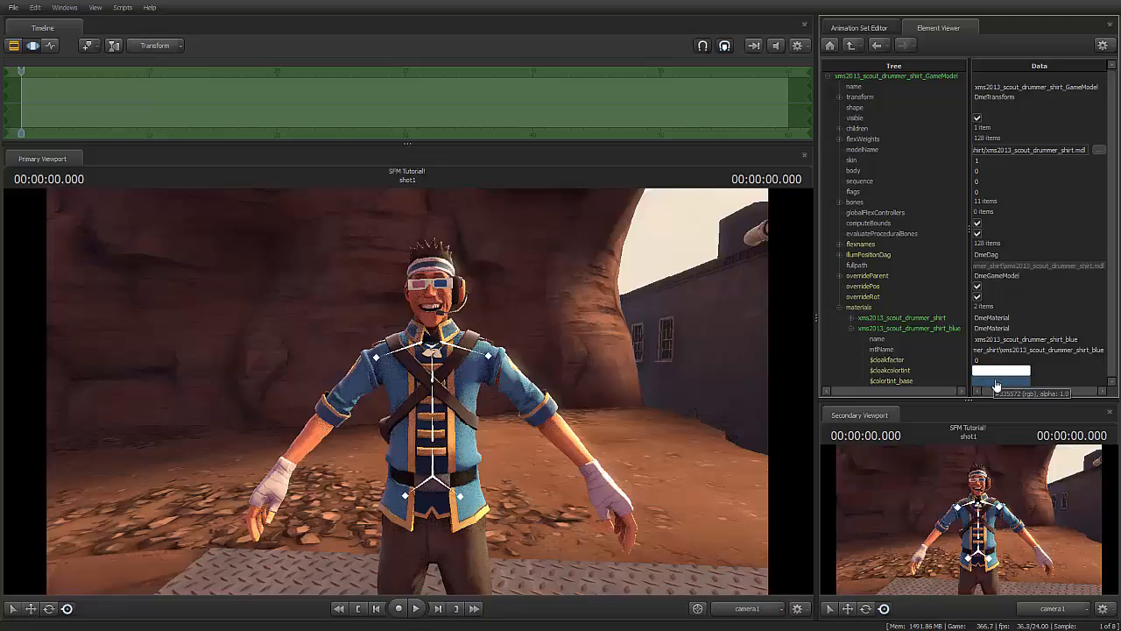
left_click(1002, 371)
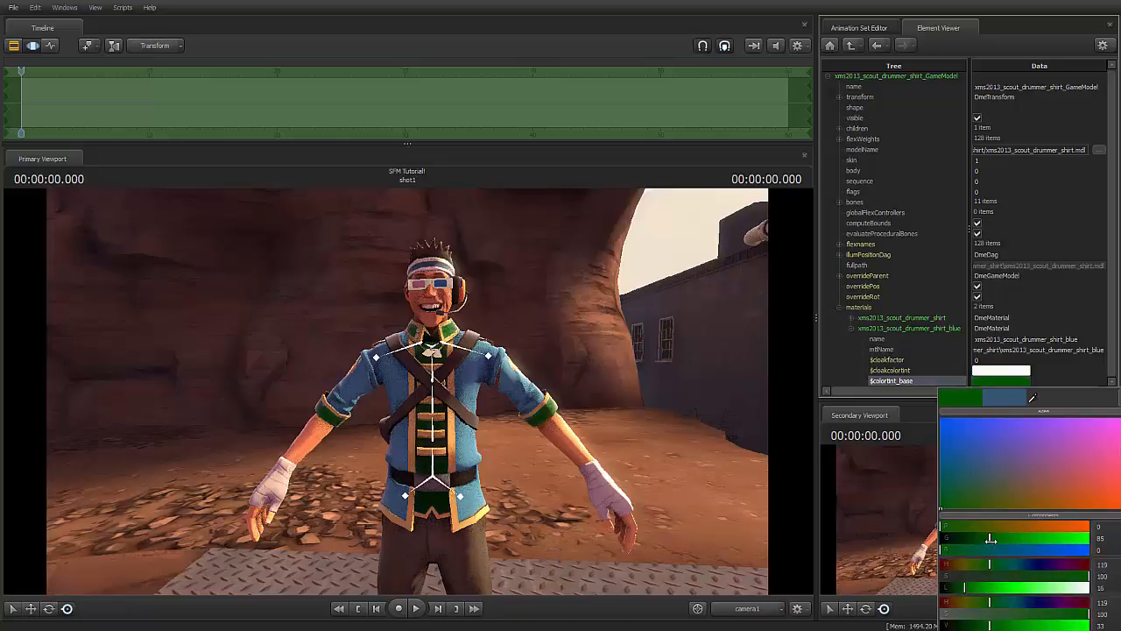
Step: Tint the drummer suit material vivid lime green in the colour picker and return to the Animation Set Editor
left_click_drag(990, 540, 1015, 540)
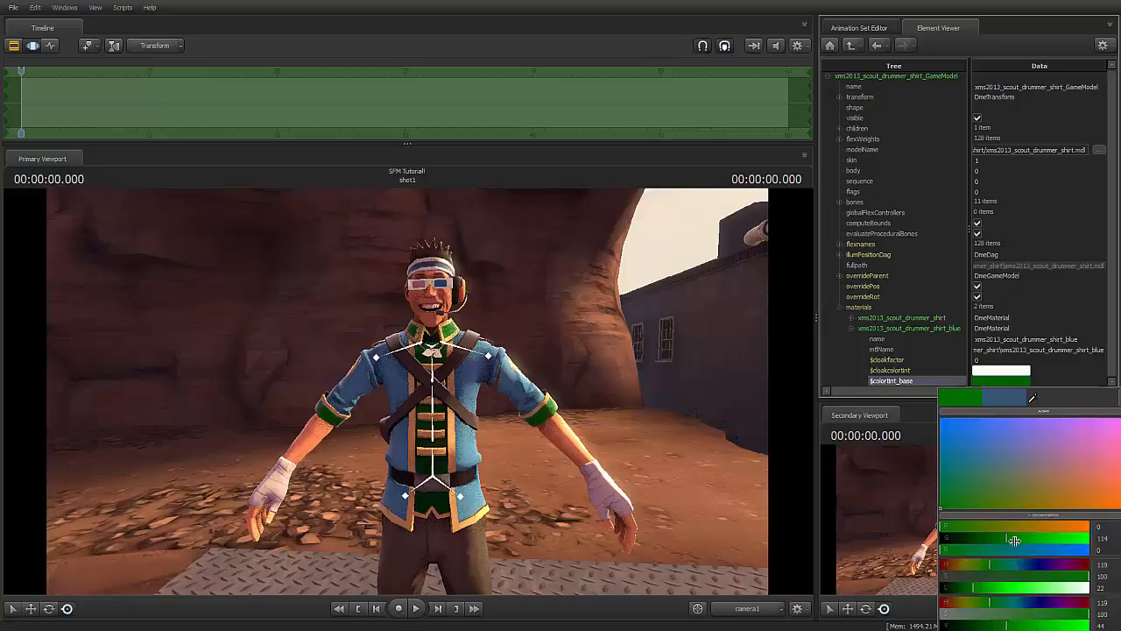
left_click_drag(1016, 540, 1034, 536)
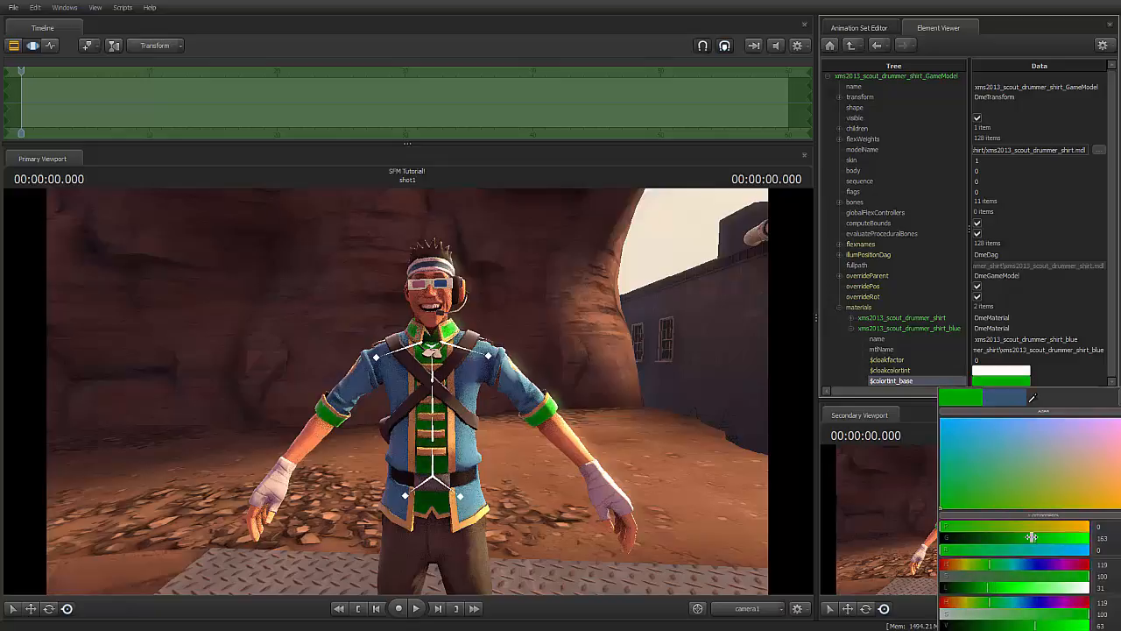
left_click(1016, 440)
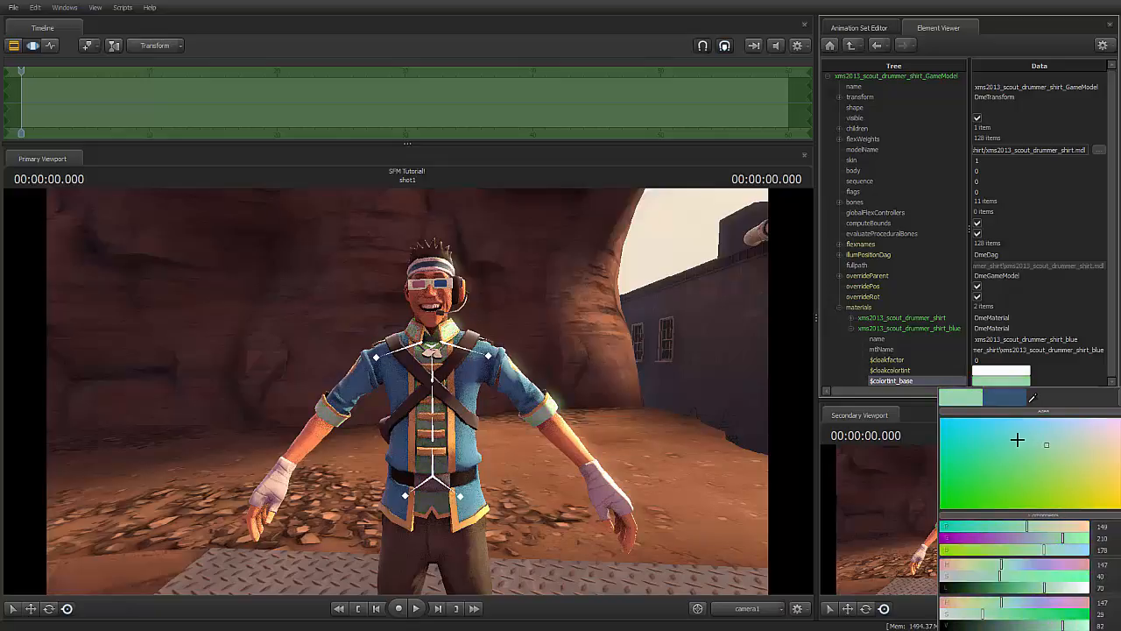
left_click(1006, 458)
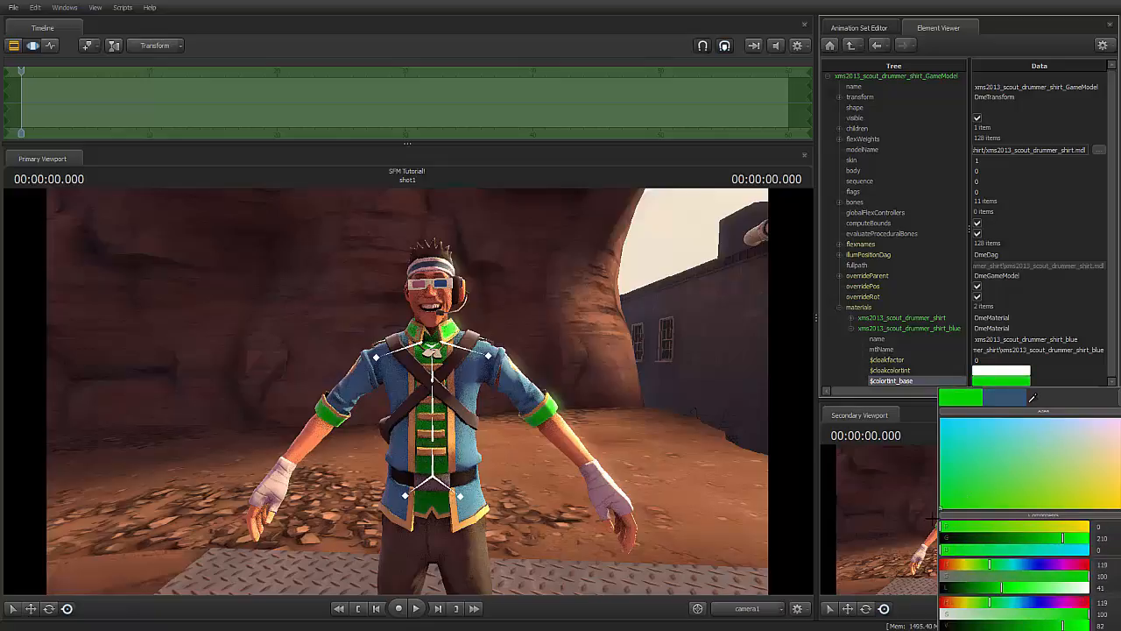
left_click_drag(1038, 537, 1072, 538)
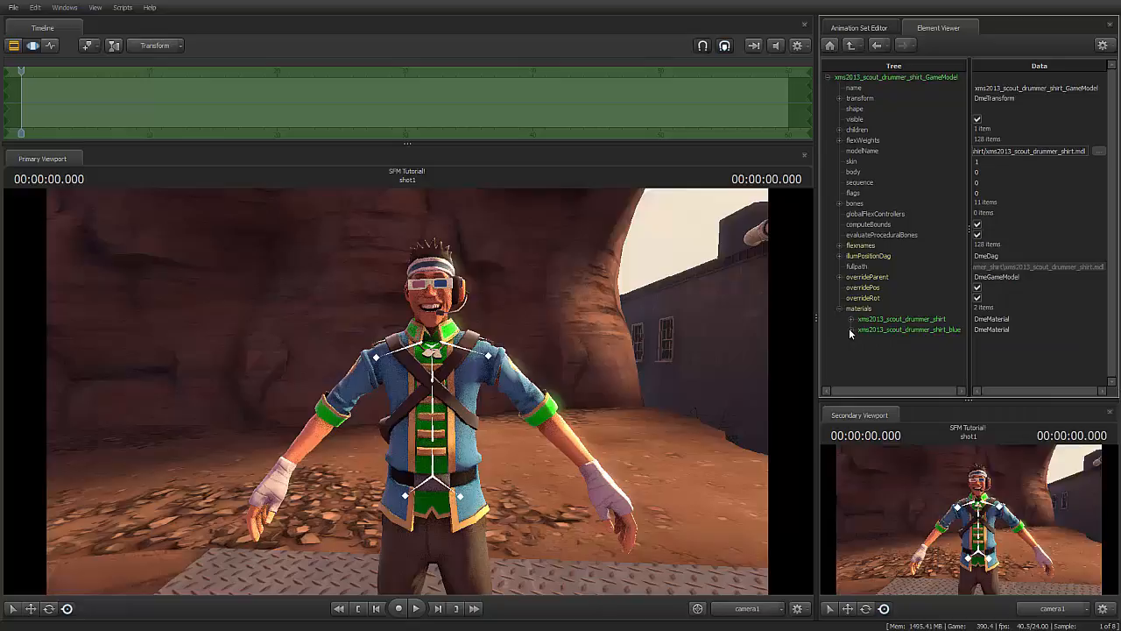
mouse_move(862, 354)
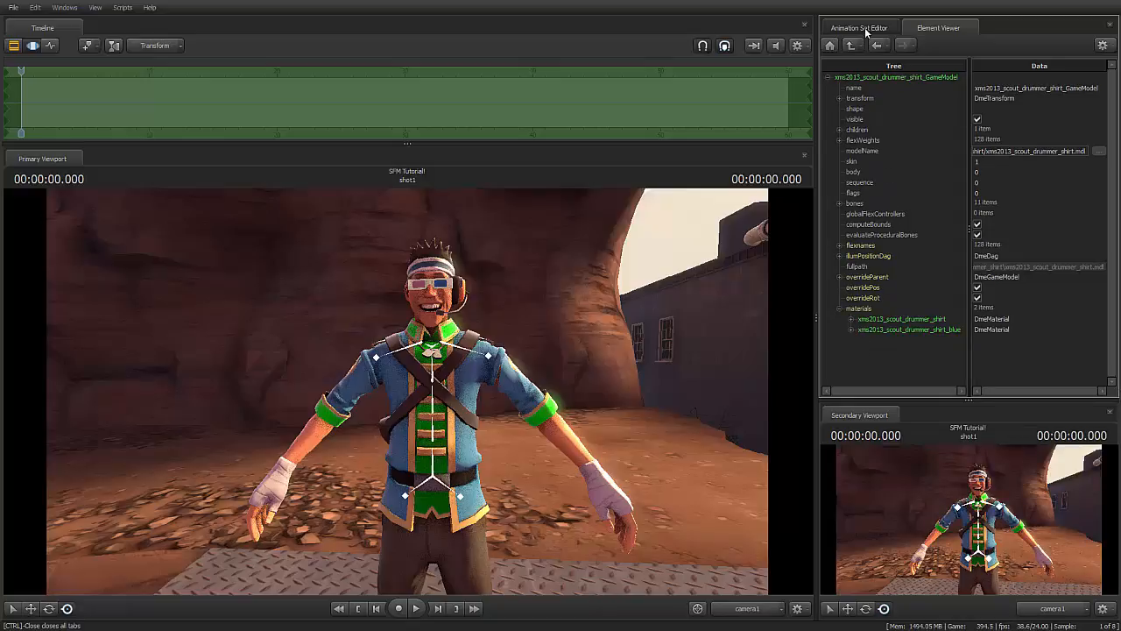
left_click(869, 28)
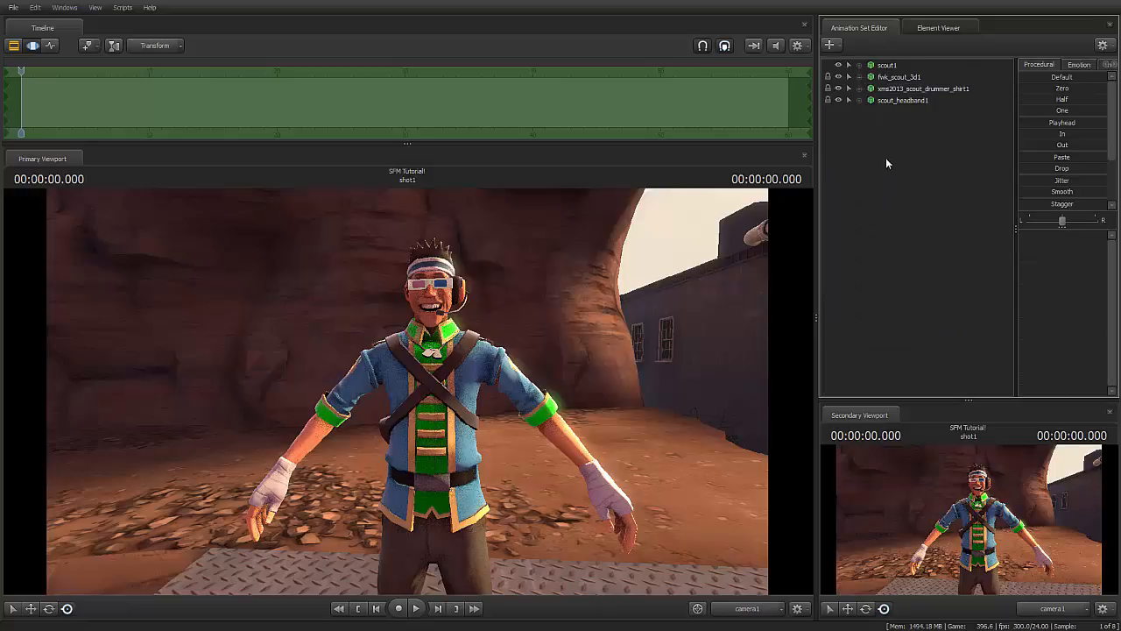
Step: Add override materials to scout_headband and show its model in the Element Viewer
right_click(897, 100)
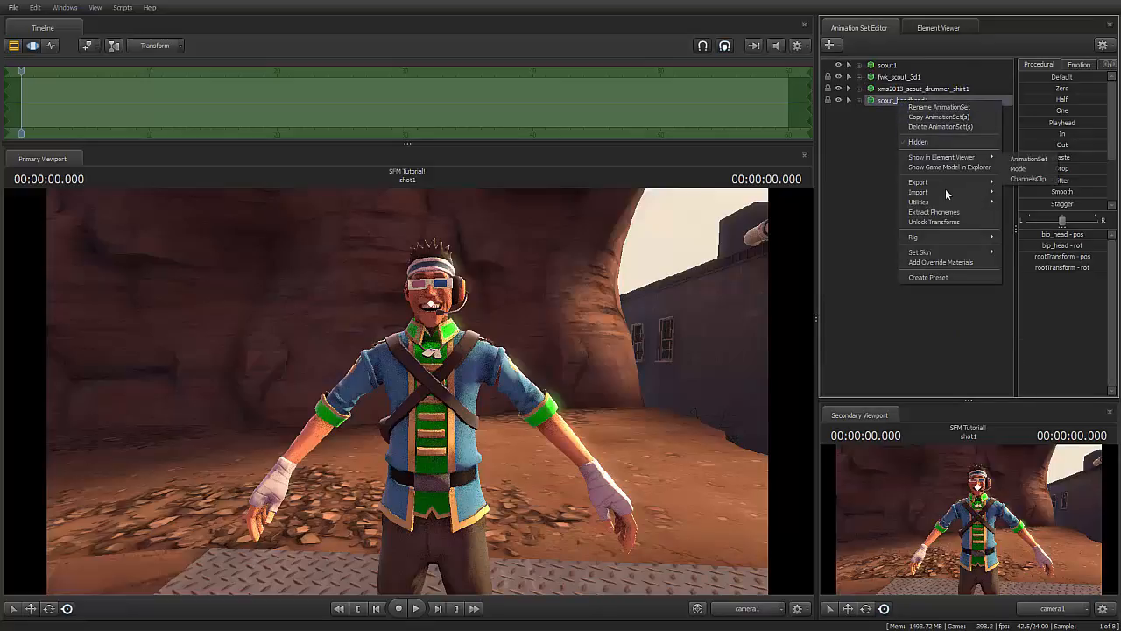
mouse_move(939, 263)
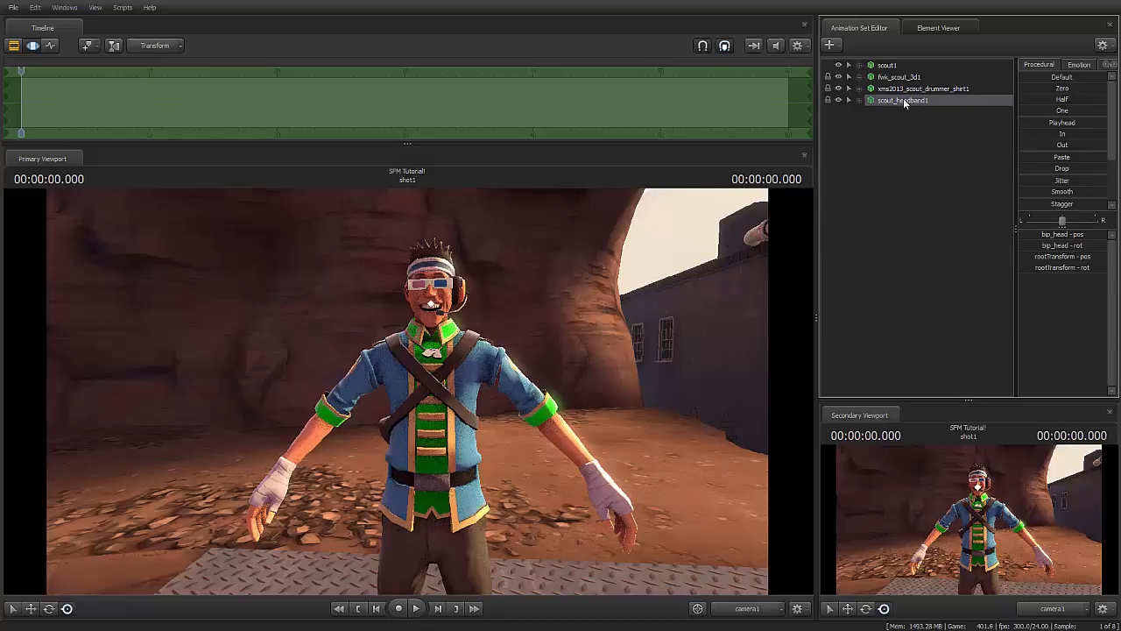
right_click(900, 100)
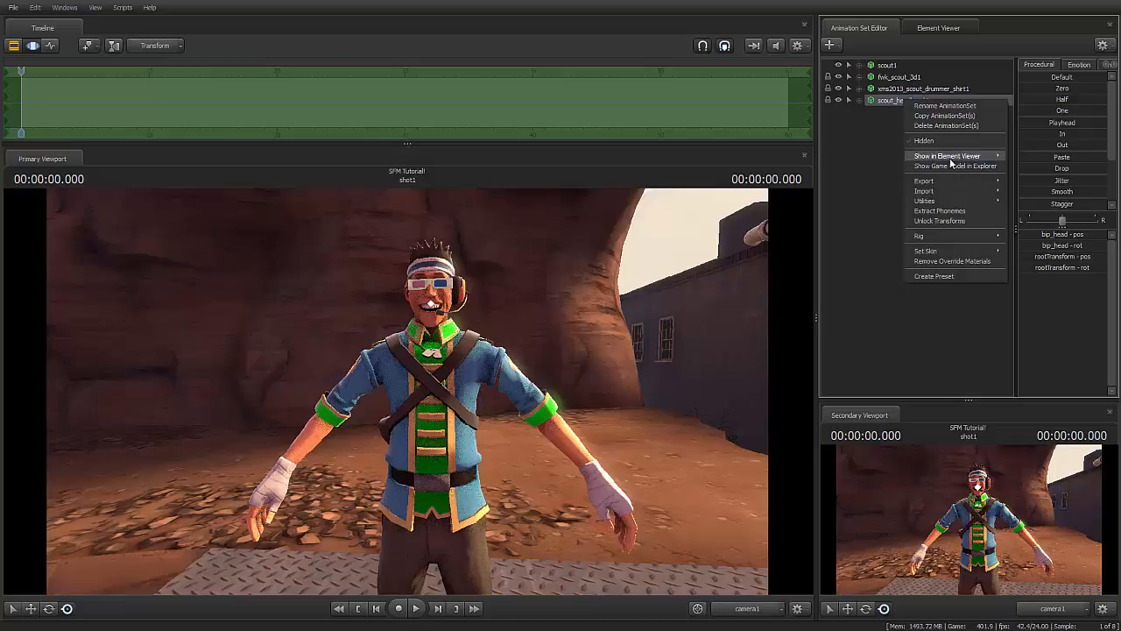
mouse_move(948, 154)
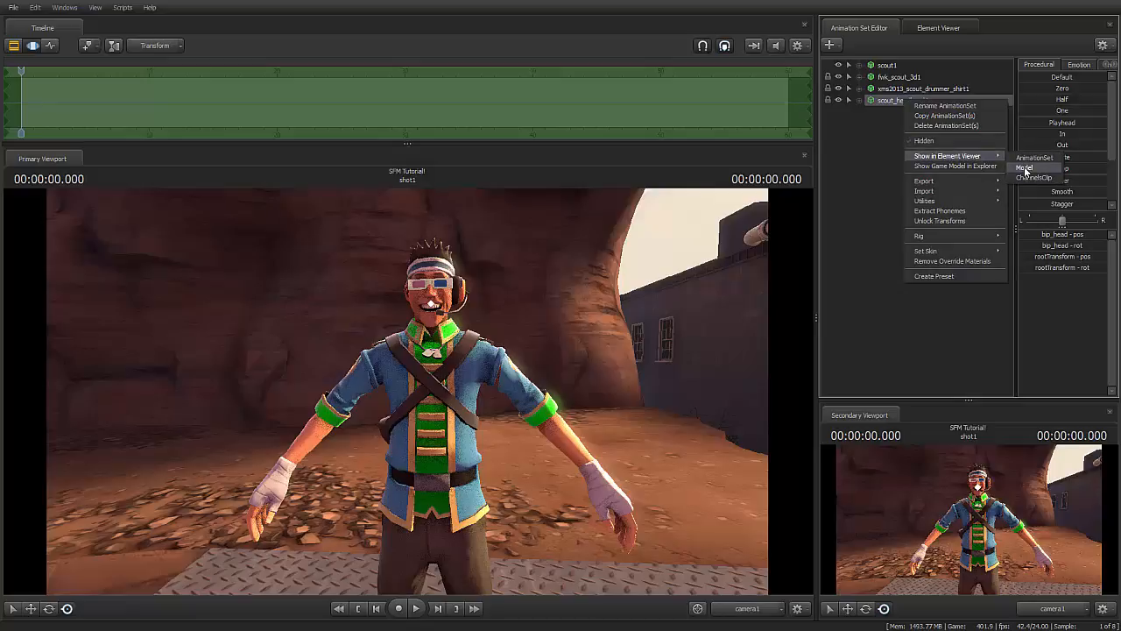
left_click(1027, 168)
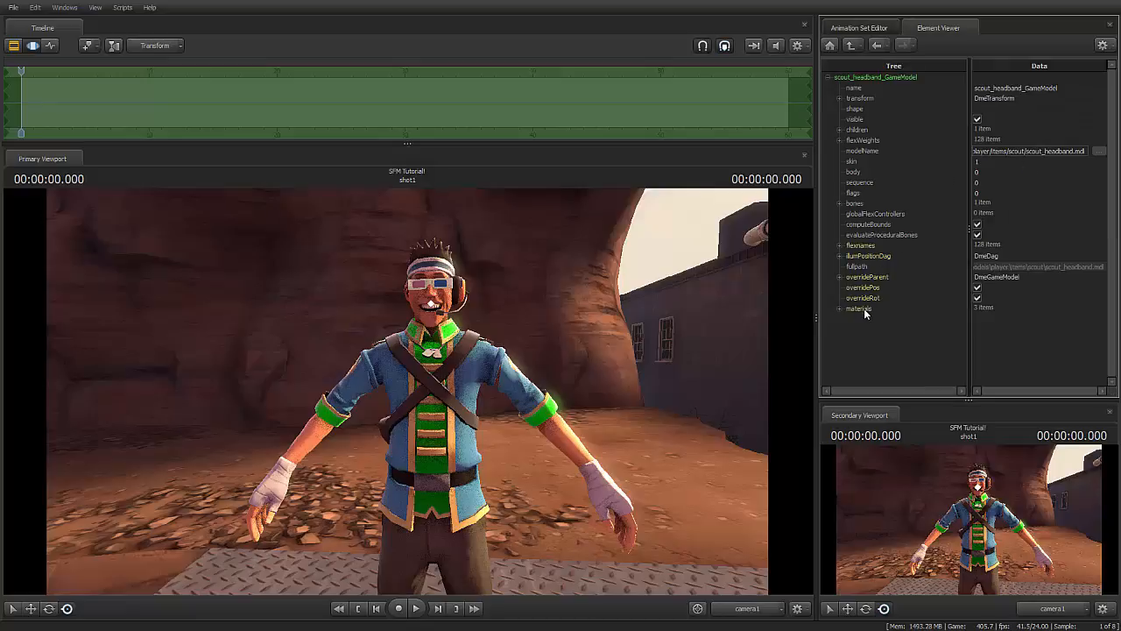
Step: Expand the headband's materials and open the scout_headband_blue material's settings
left_click(841, 308)
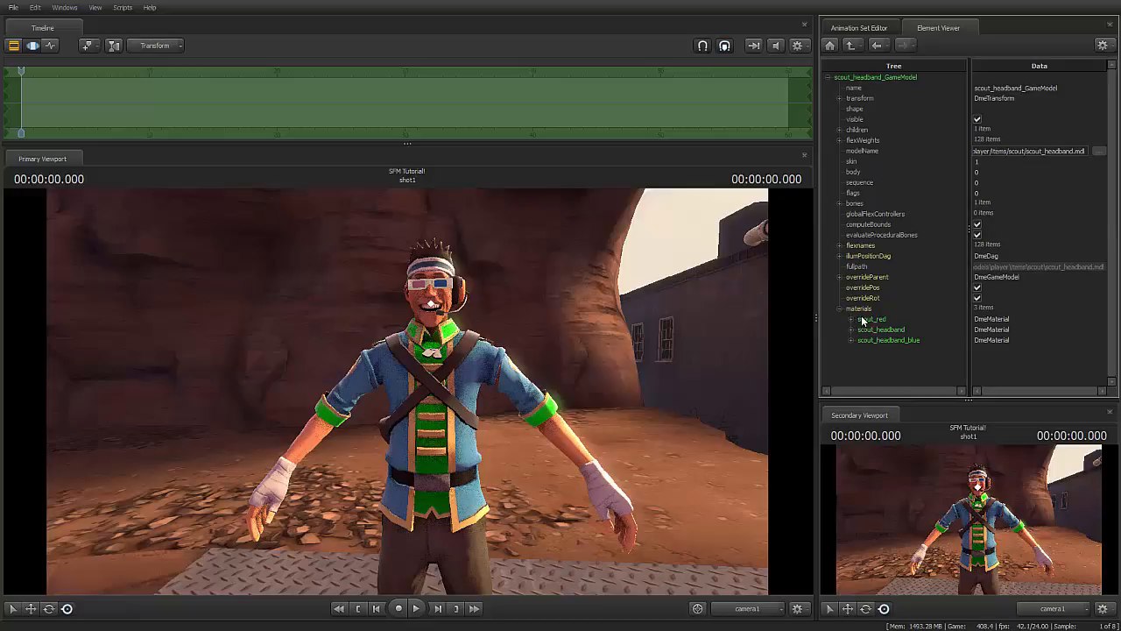
left_click(887, 340)
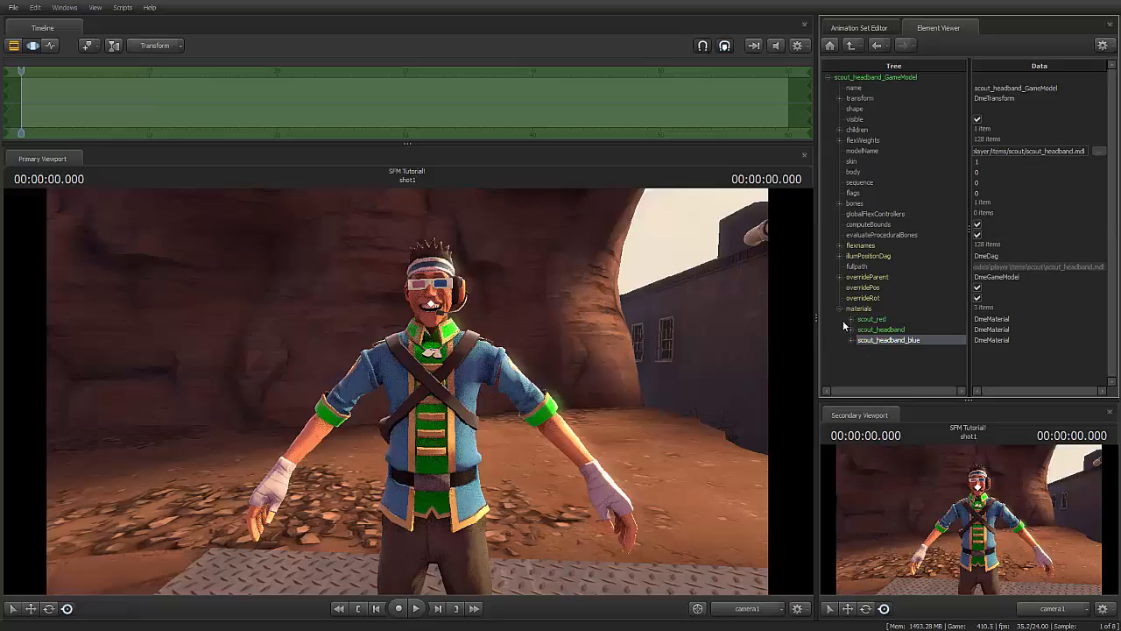
left_click(873, 319)
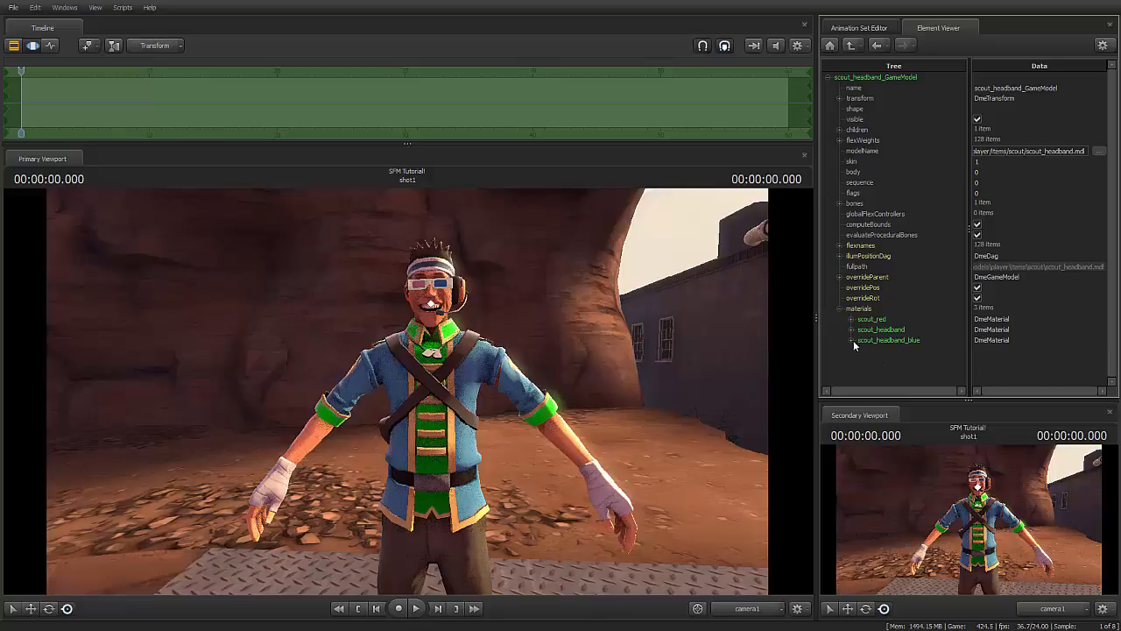
left_click(854, 340)
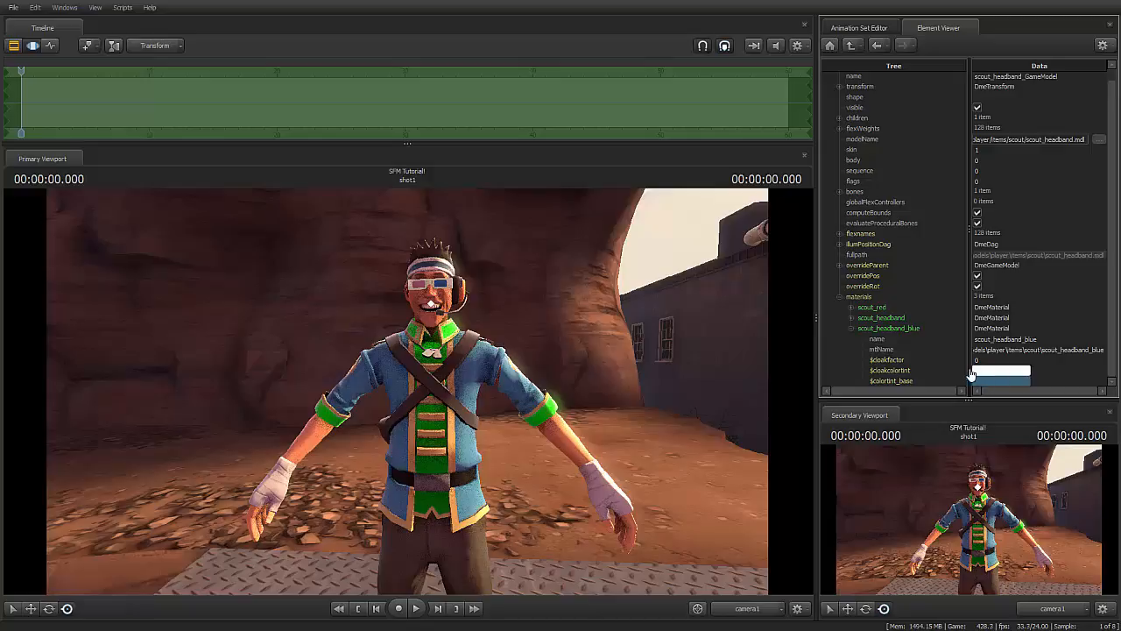
Step: Tint the headband material hot pink and return to the Animation Set Editor timeline
left_click(1000, 371)
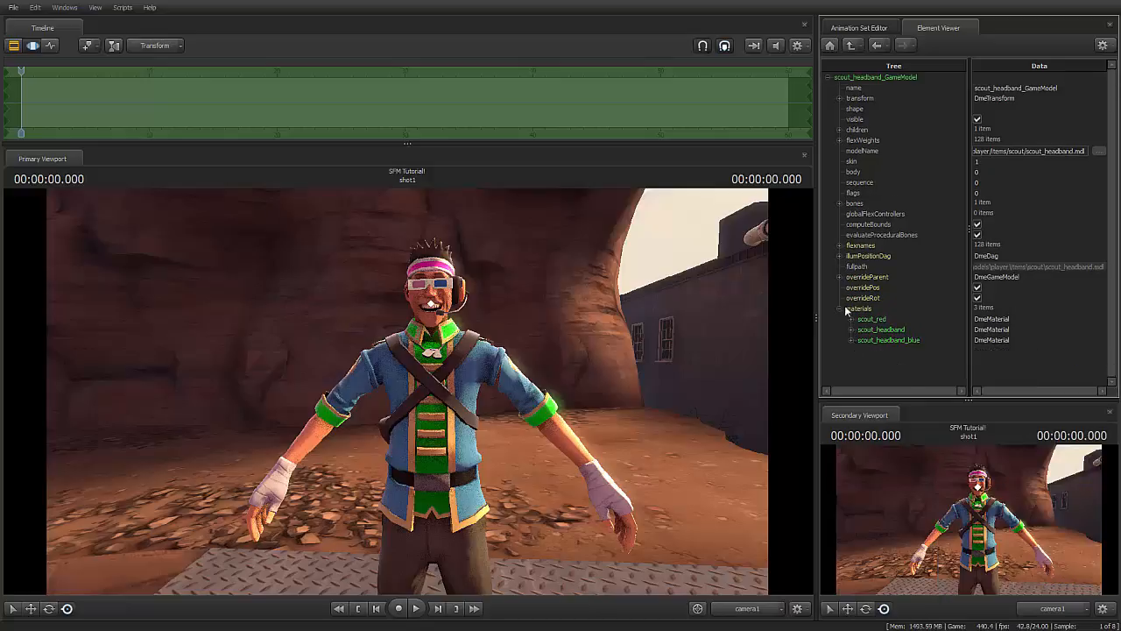
left_click(883, 28)
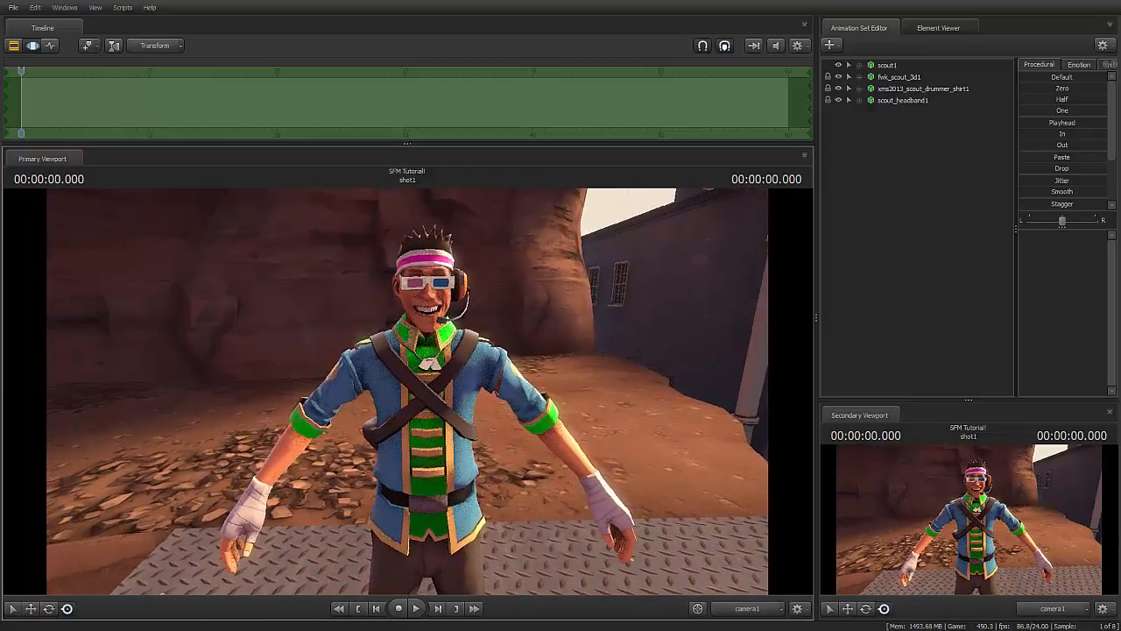
left_click(423, 610)
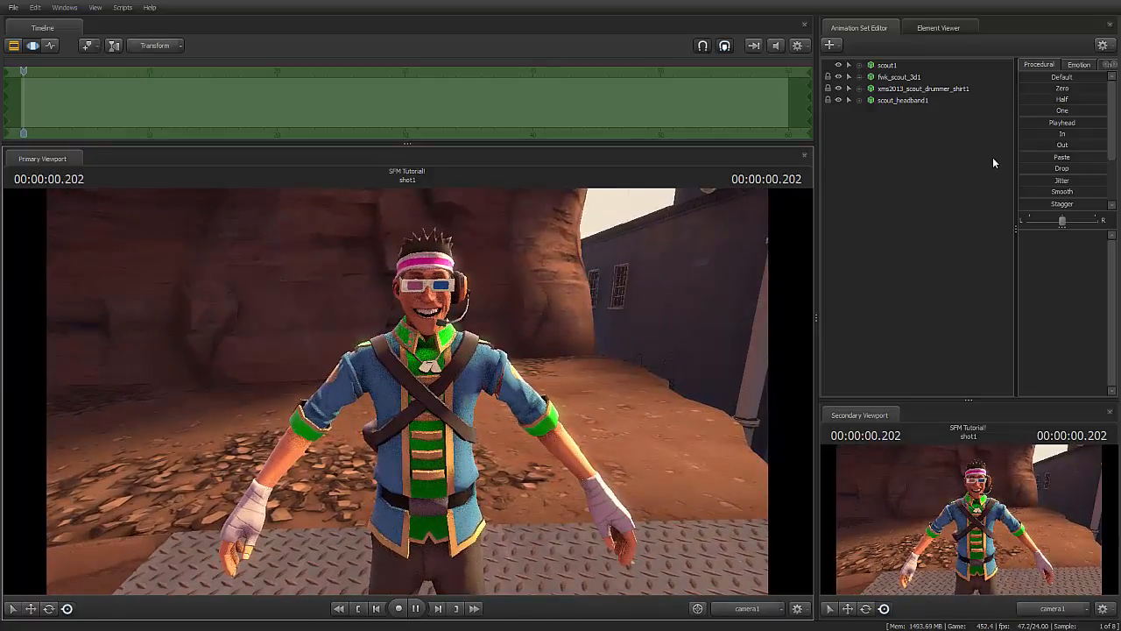